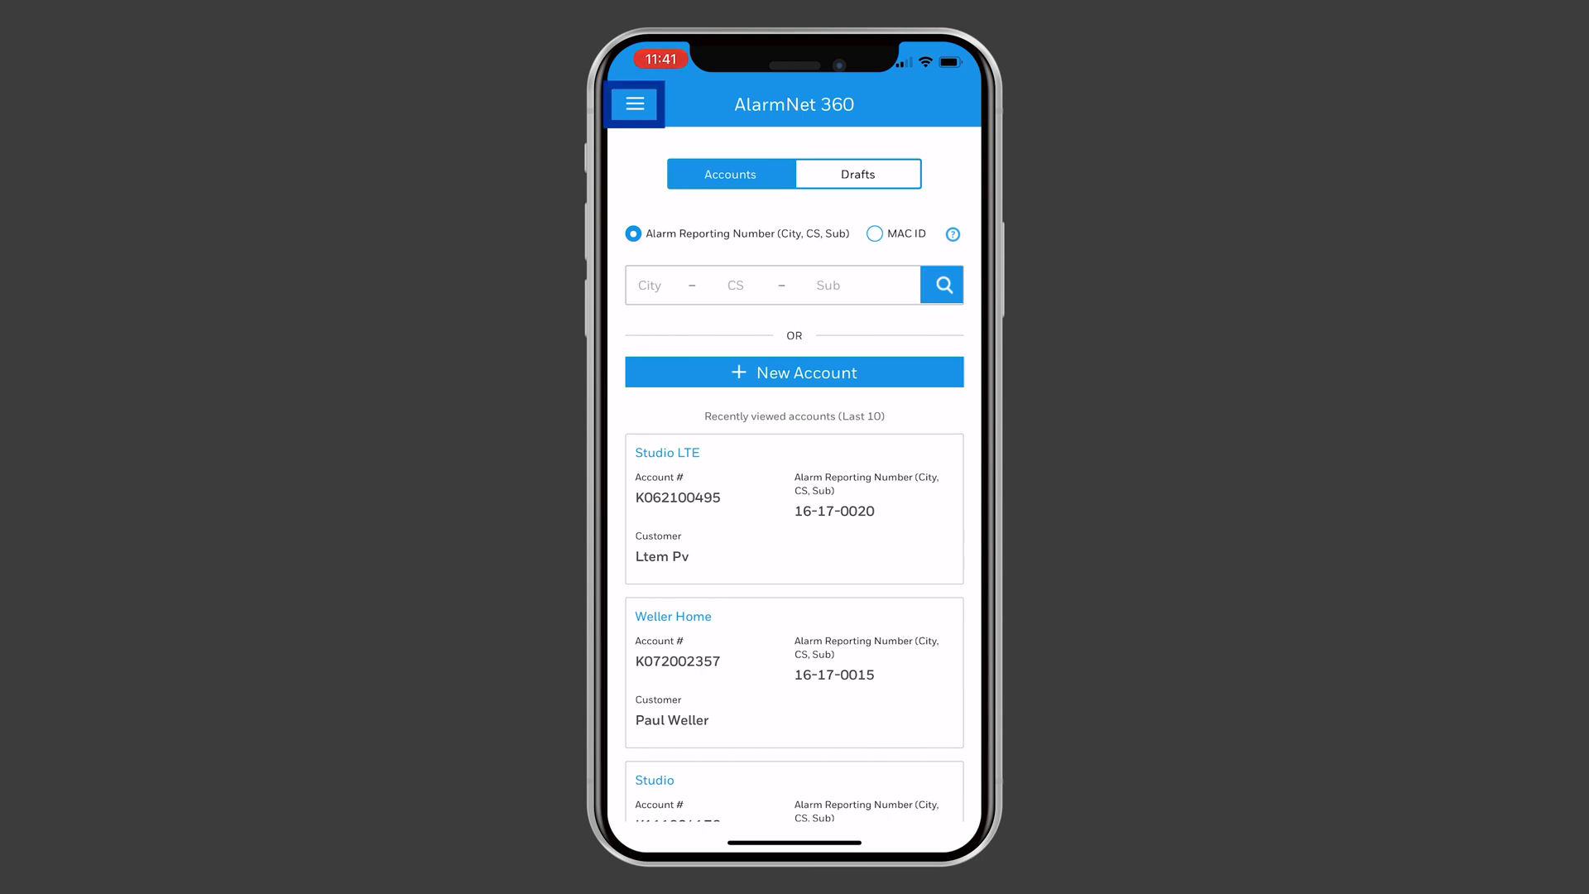
# Step: Start 'Connect a device to the internet' from the hamburger menu
pyautogui.click(634, 102)
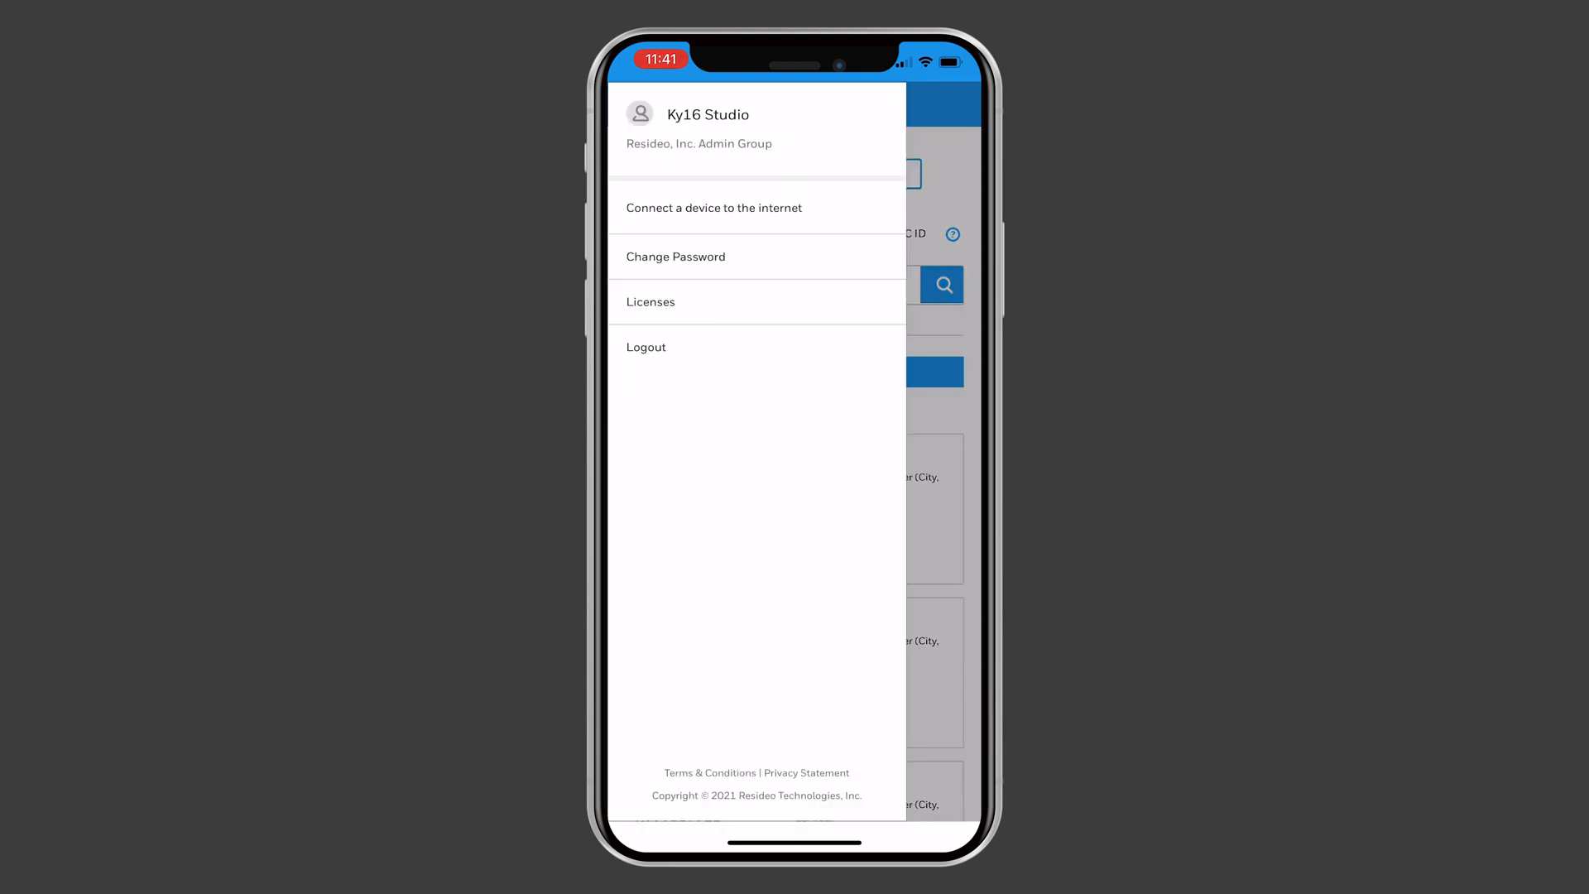
pyautogui.click(713, 209)
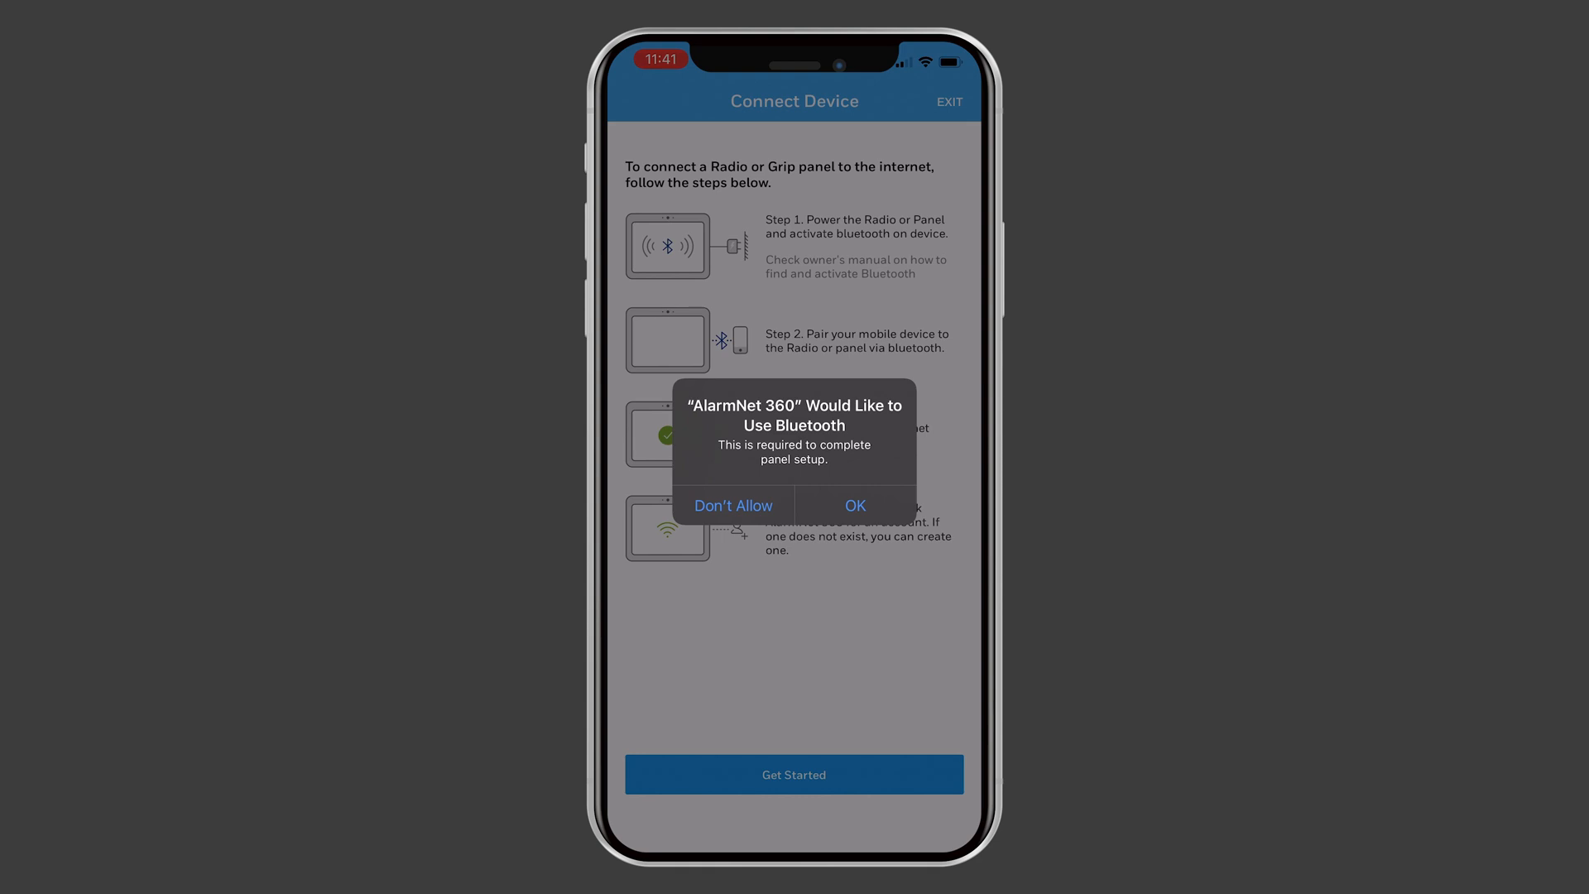
# Step: Allow Bluetooth access and get started with the connection steps
pyautogui.click(854, 506)
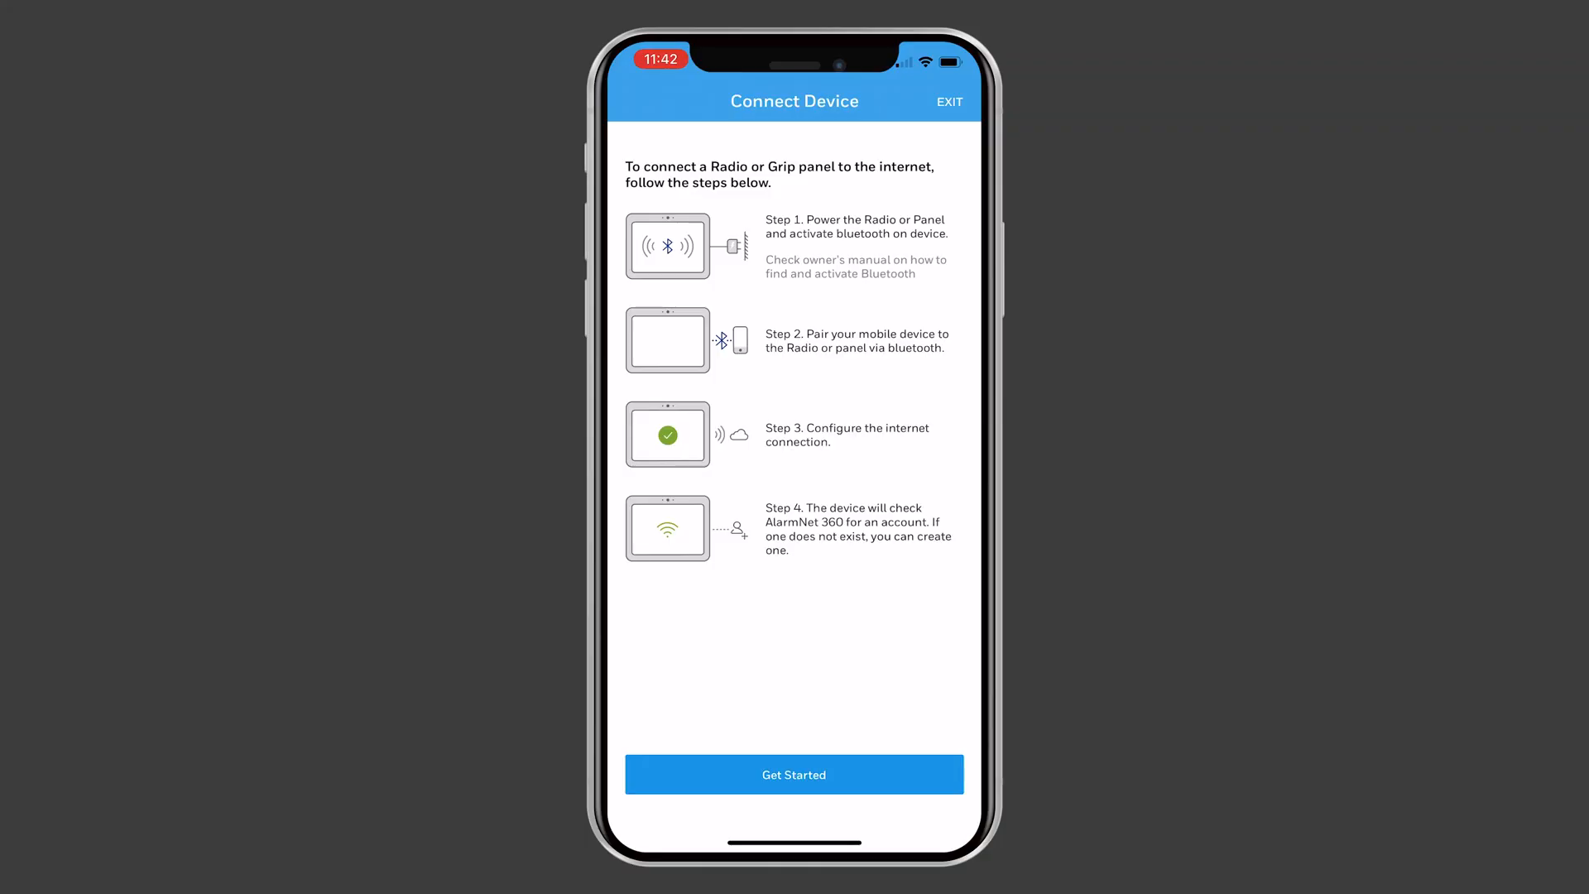
pyautogui.click(793, 774)
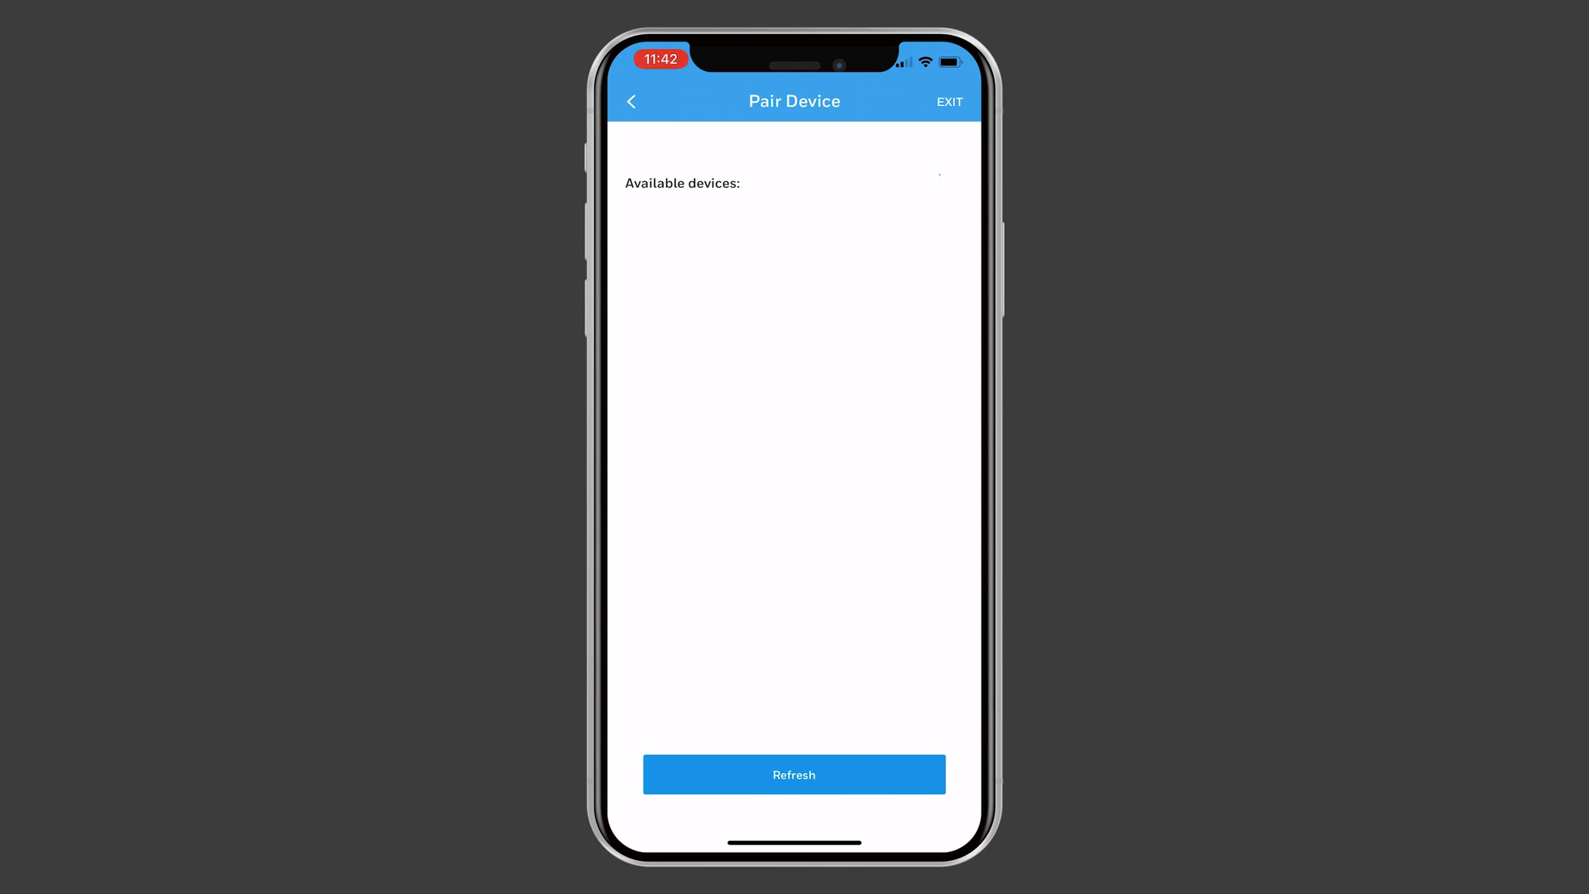
# Step: Refresh the device list, pair with LTEM-PV-B82CA0DDEE28 and accept the iOS pairing request
pyautogui.click(793, 775)
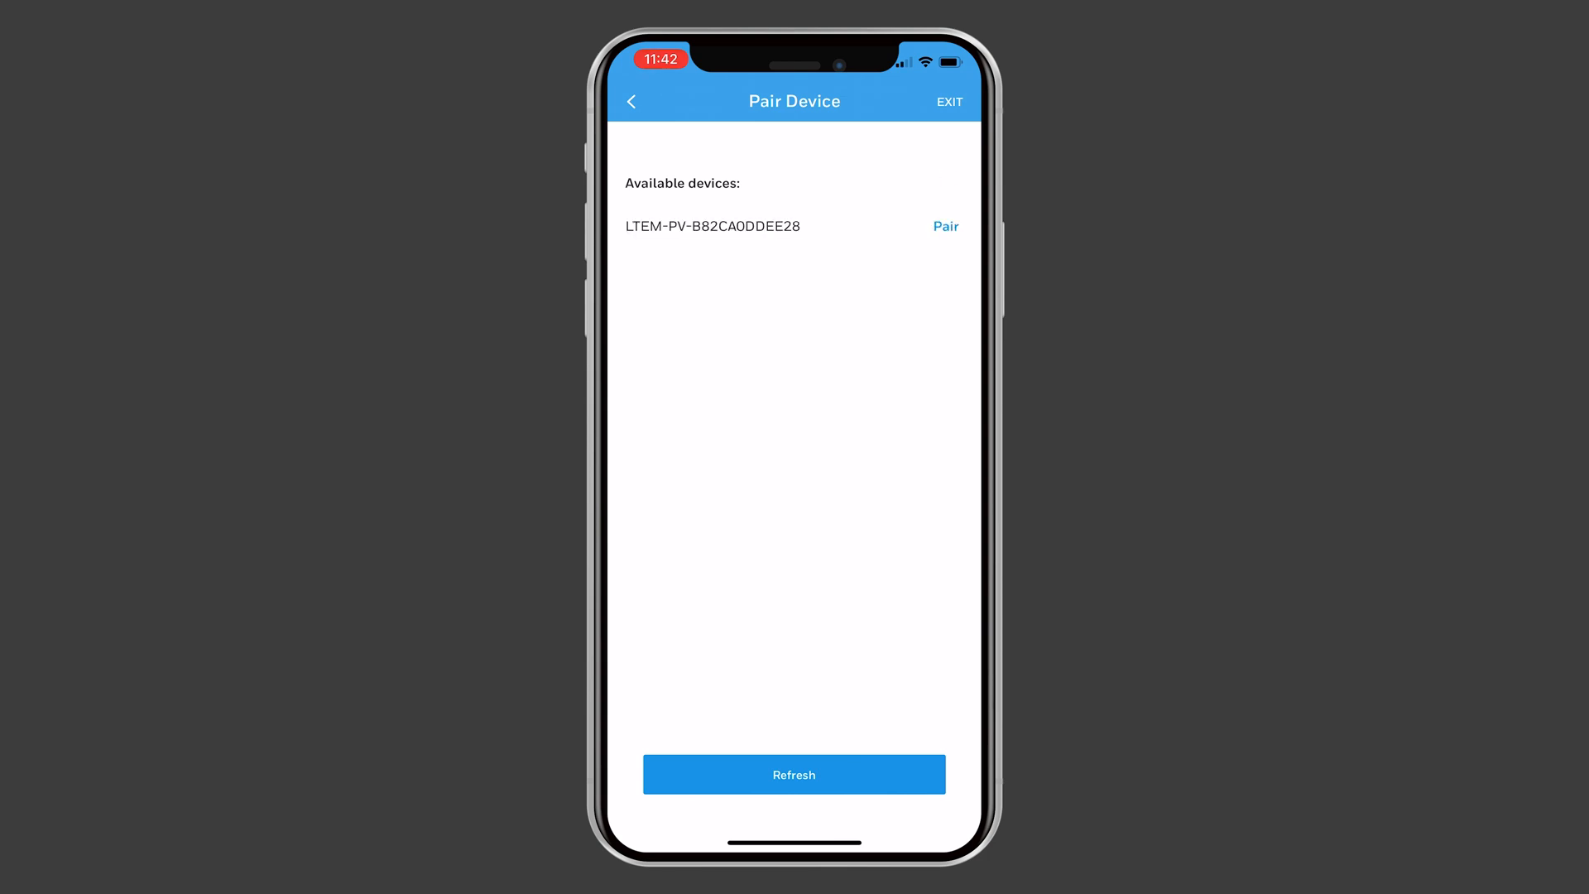
pyautogui.click(793, 775)
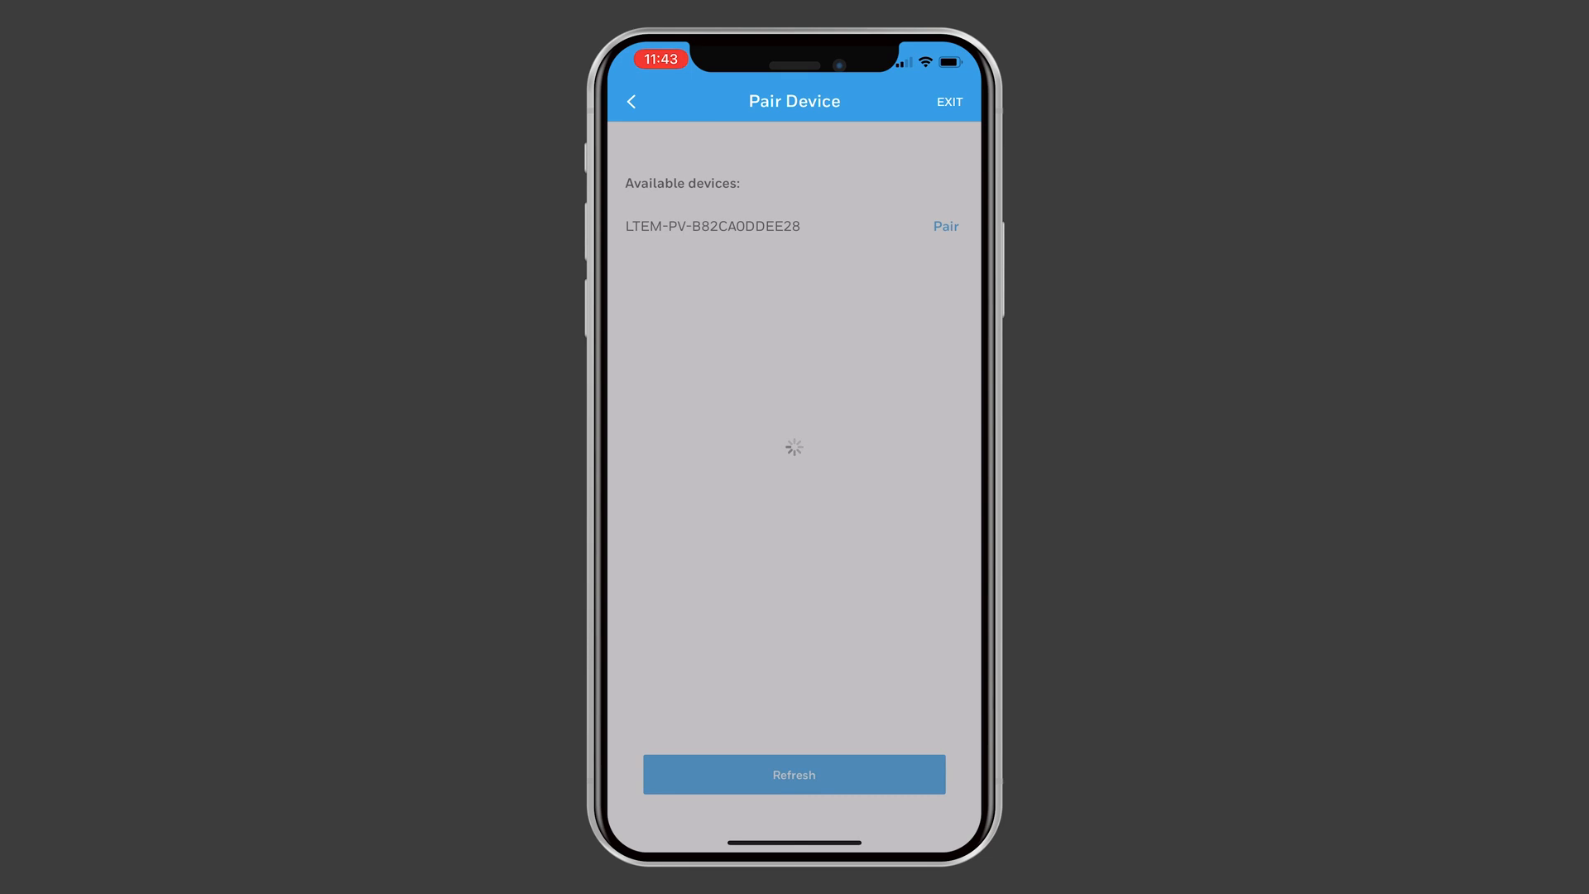
pyautogui.click(945, 227)
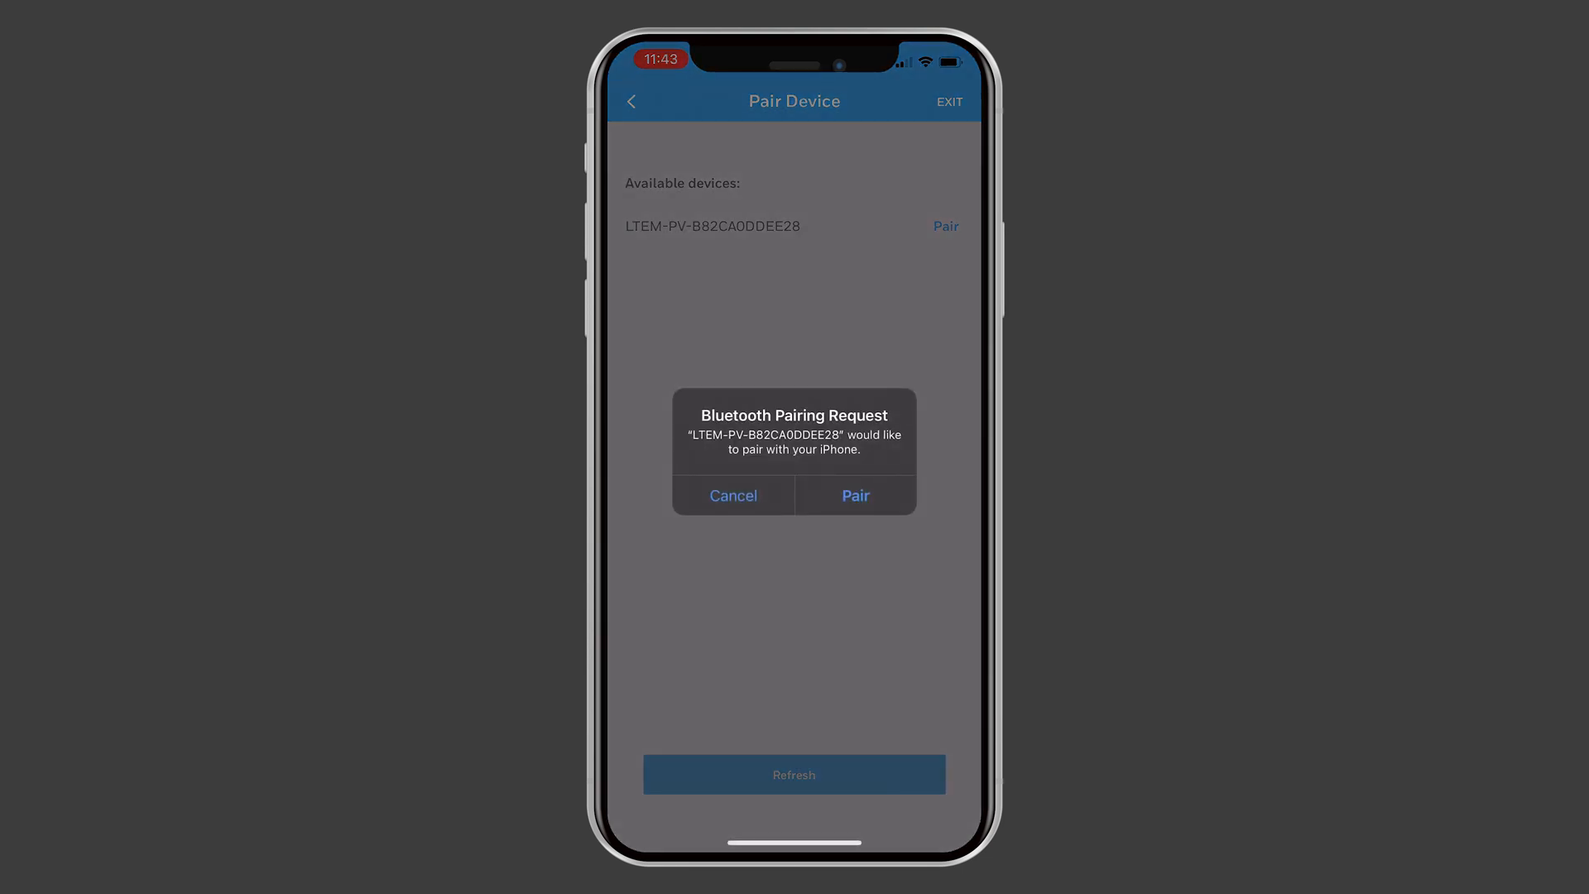
pyautogui.click(854, 495)
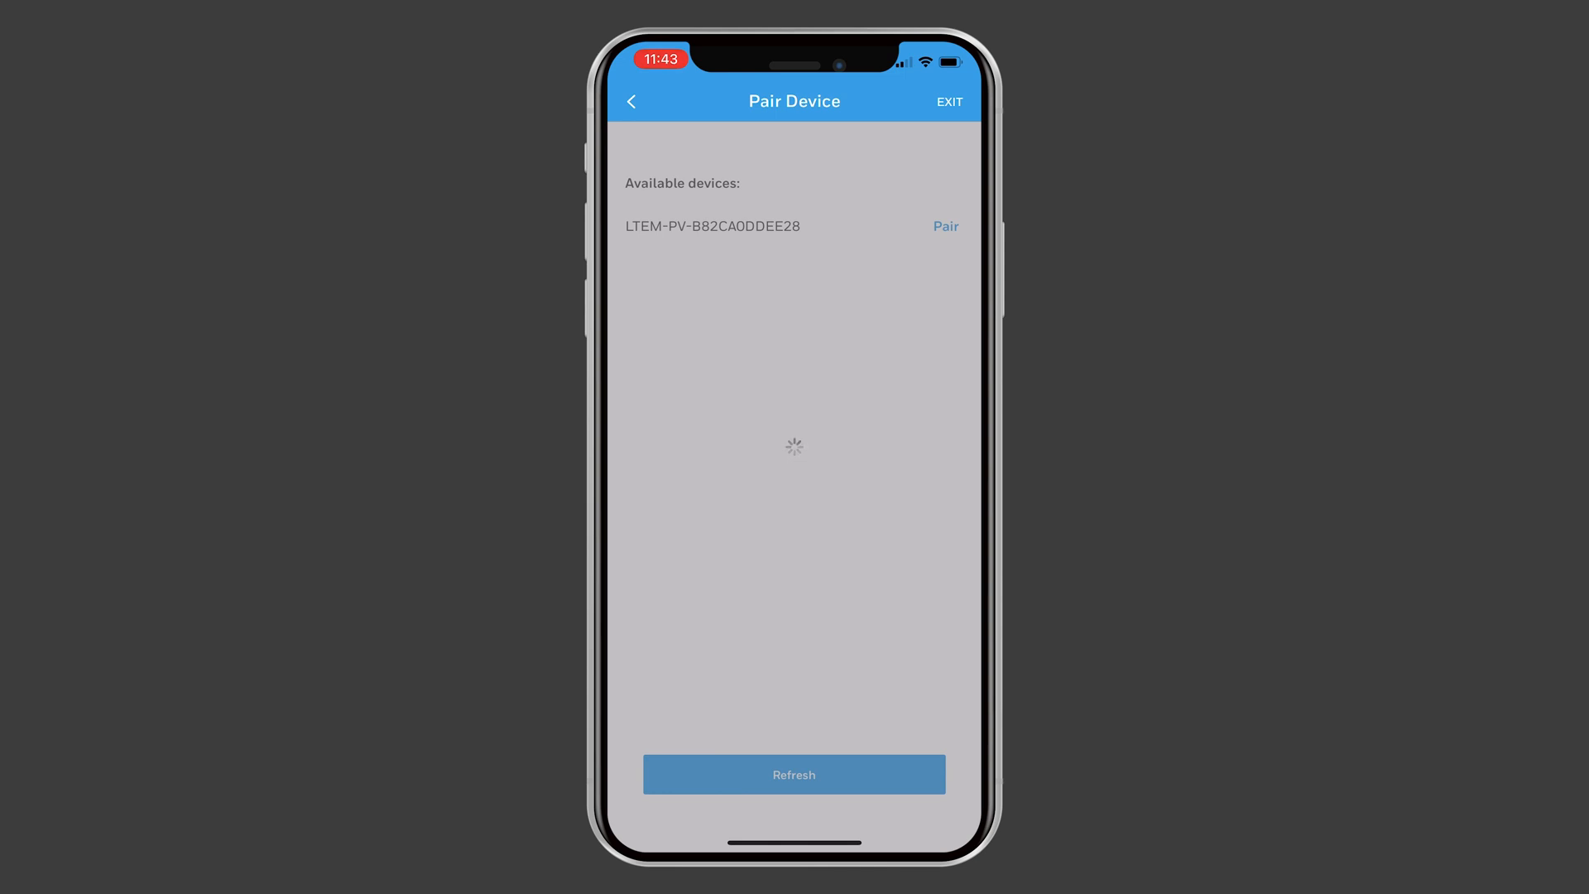
pyautogui.click(945, 227)
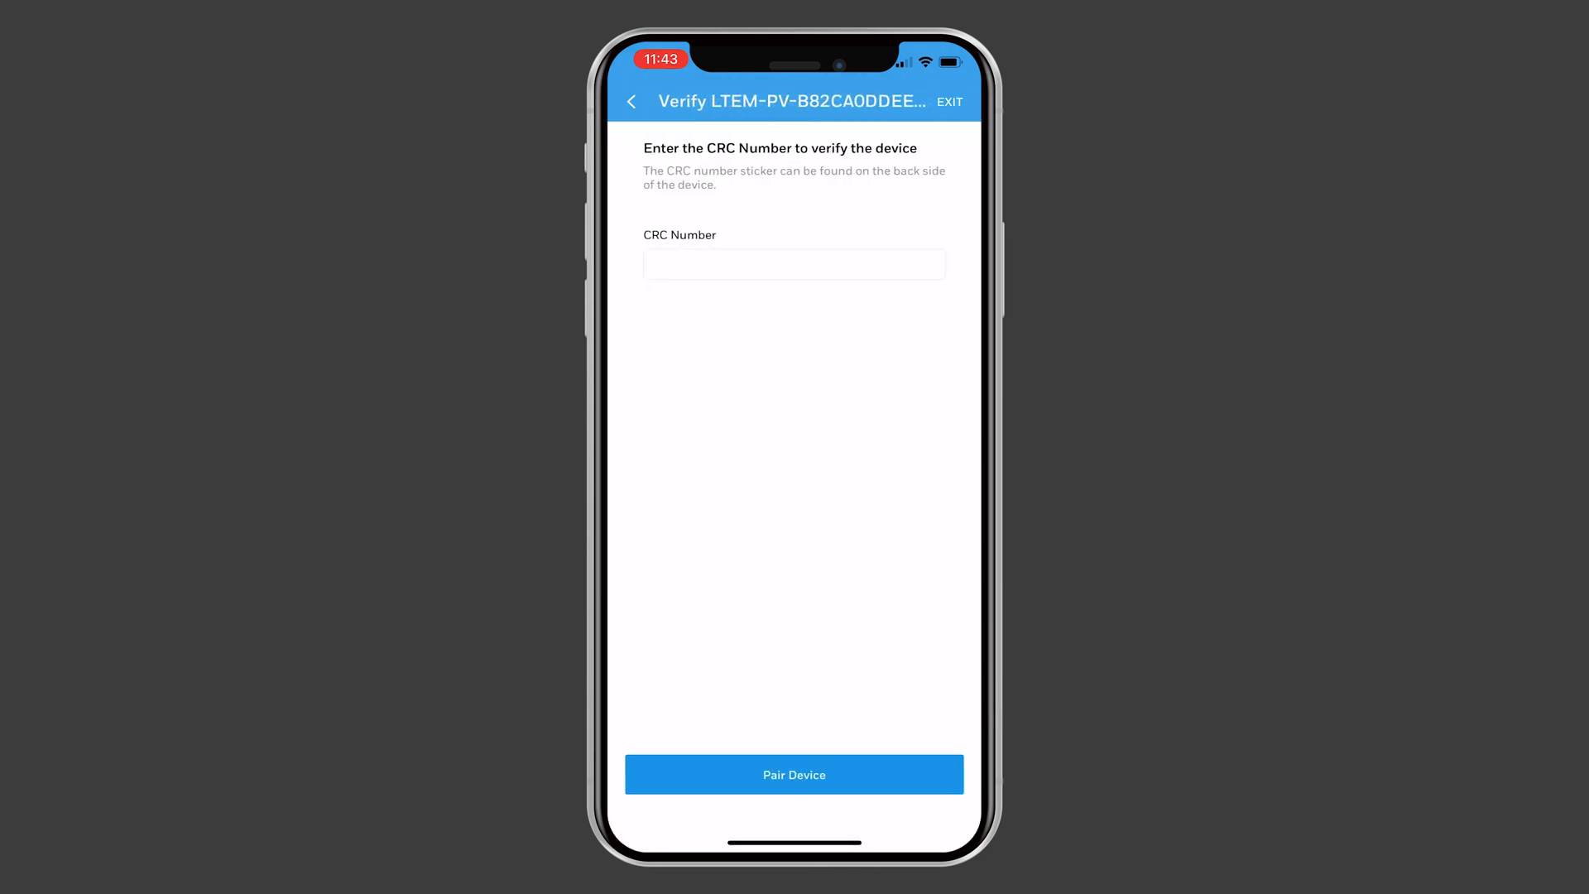
pyautogui.click(792, 264)
pyautogui.write('2891')
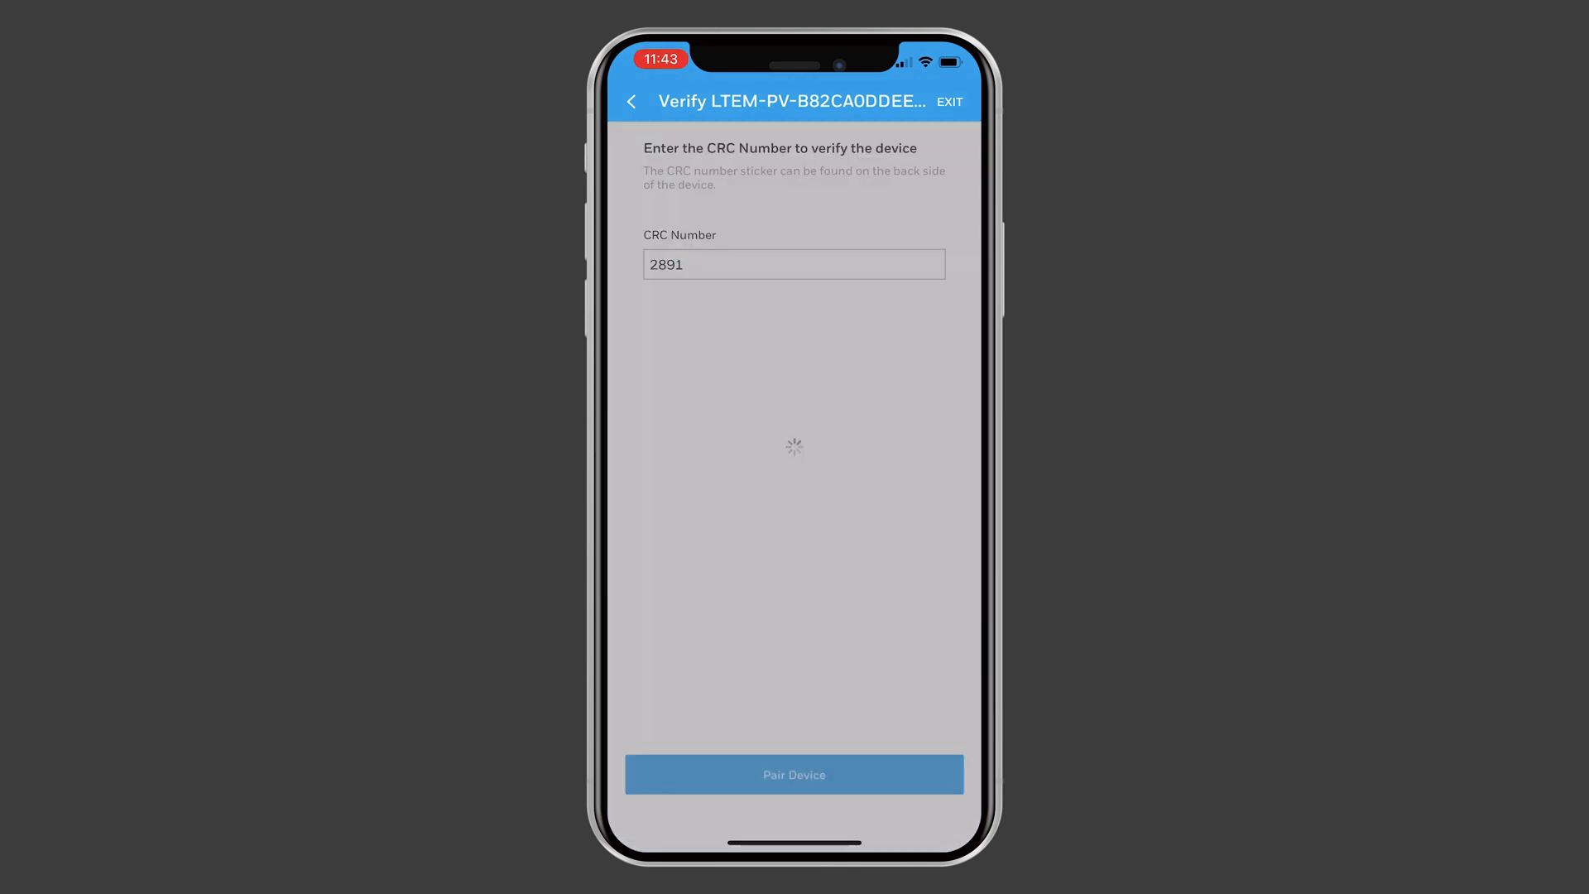
# Step: Submit CRC number 2891 to verify the communicator
pyautogui.click(793, 775)
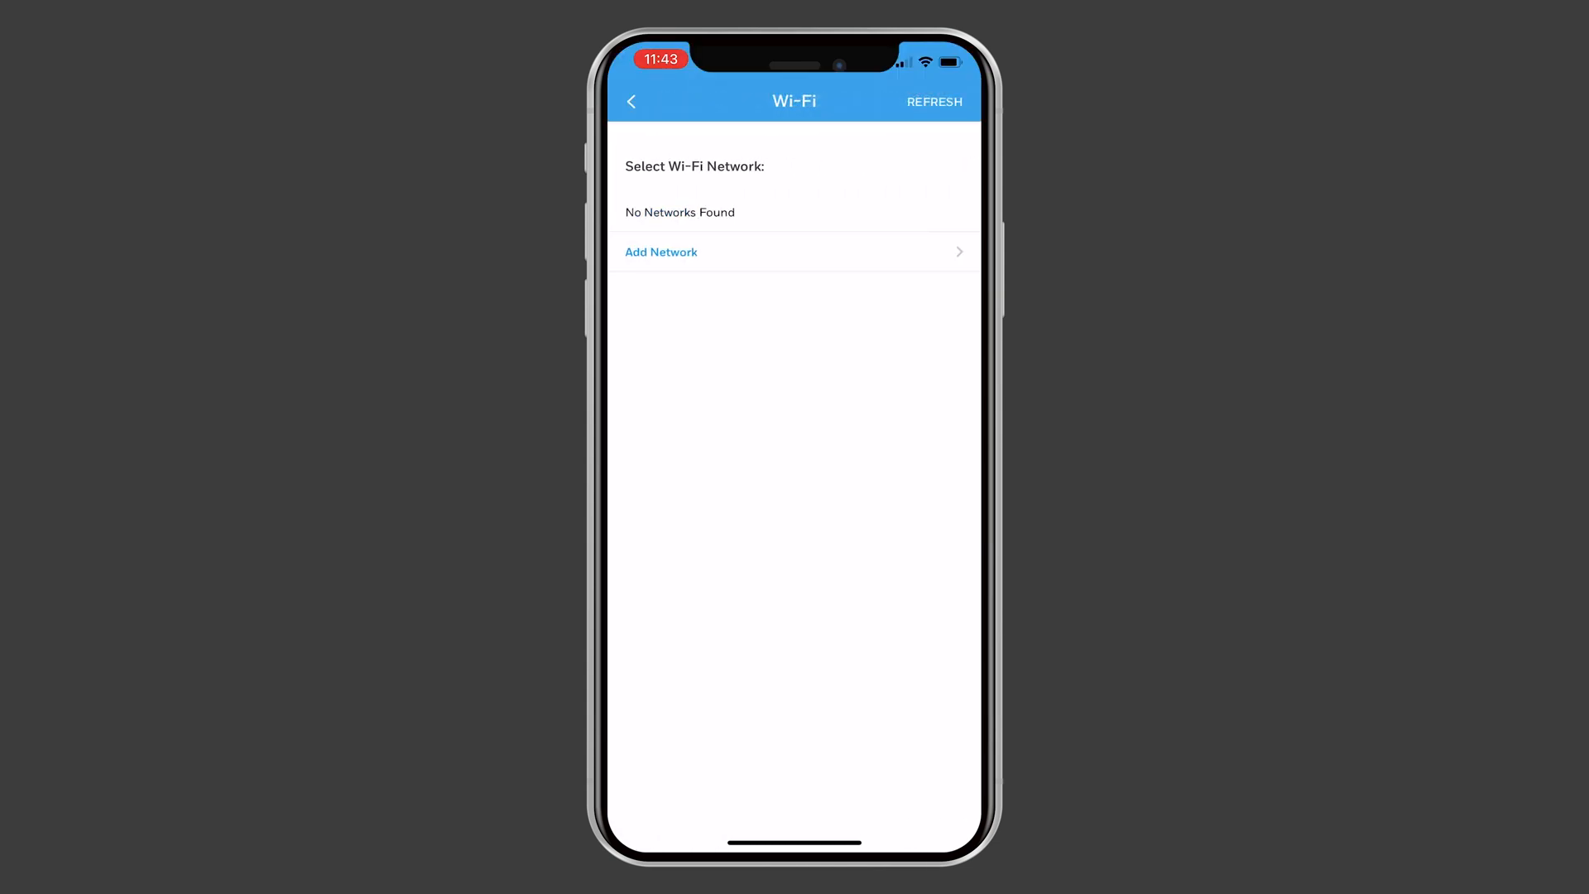
# Step: Rescan networks, choose MacHotspot and submit its Wi-Fi password
pyautogui.click(933, 101)
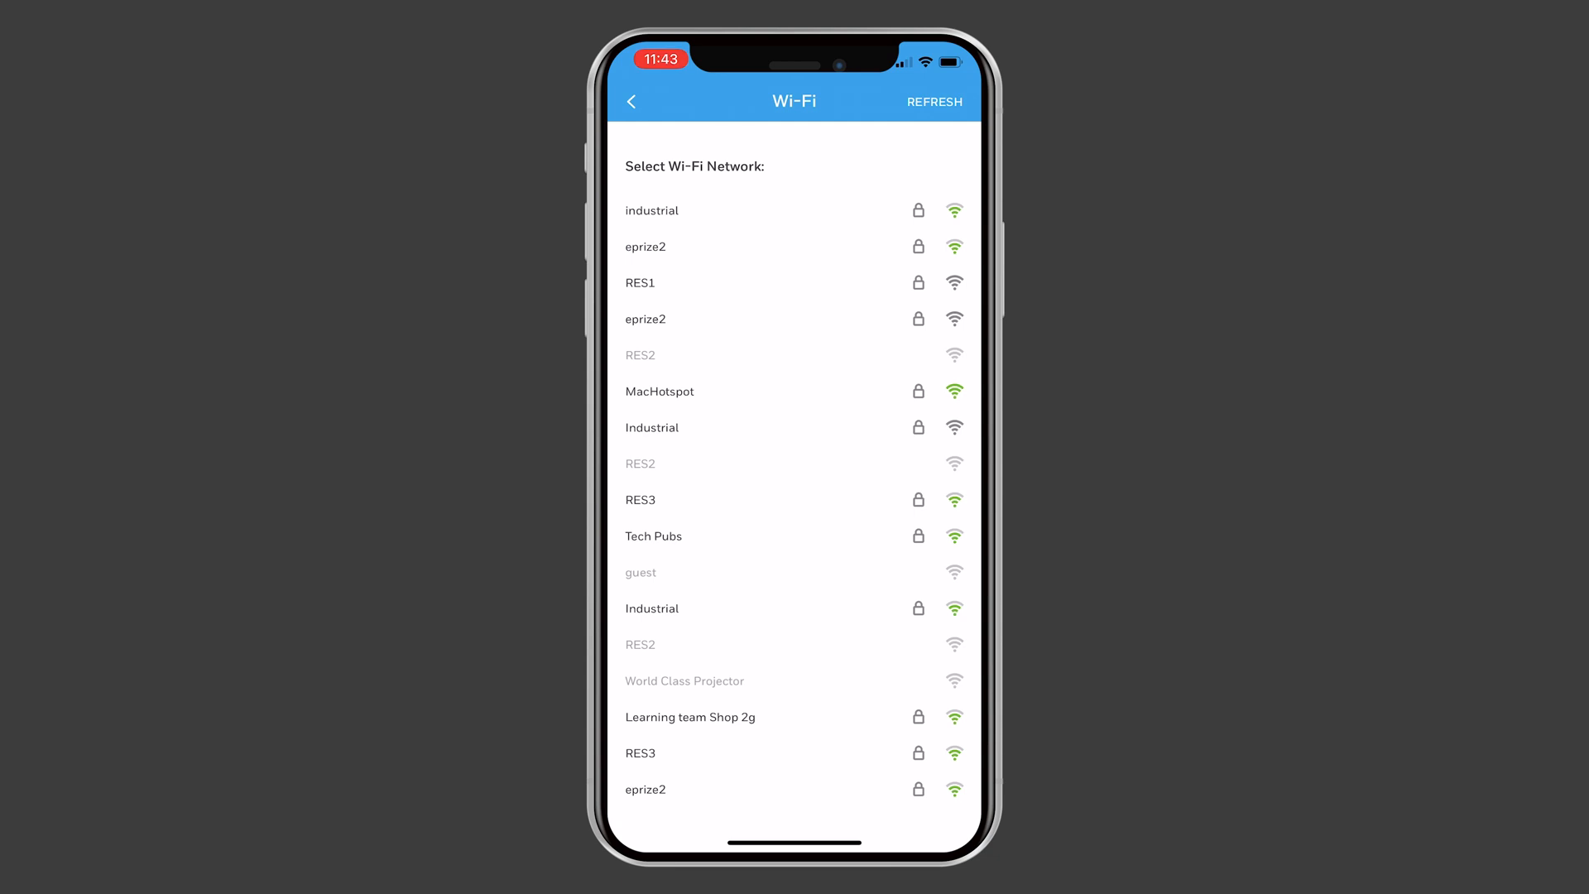
pyautogui.click(934, 101)
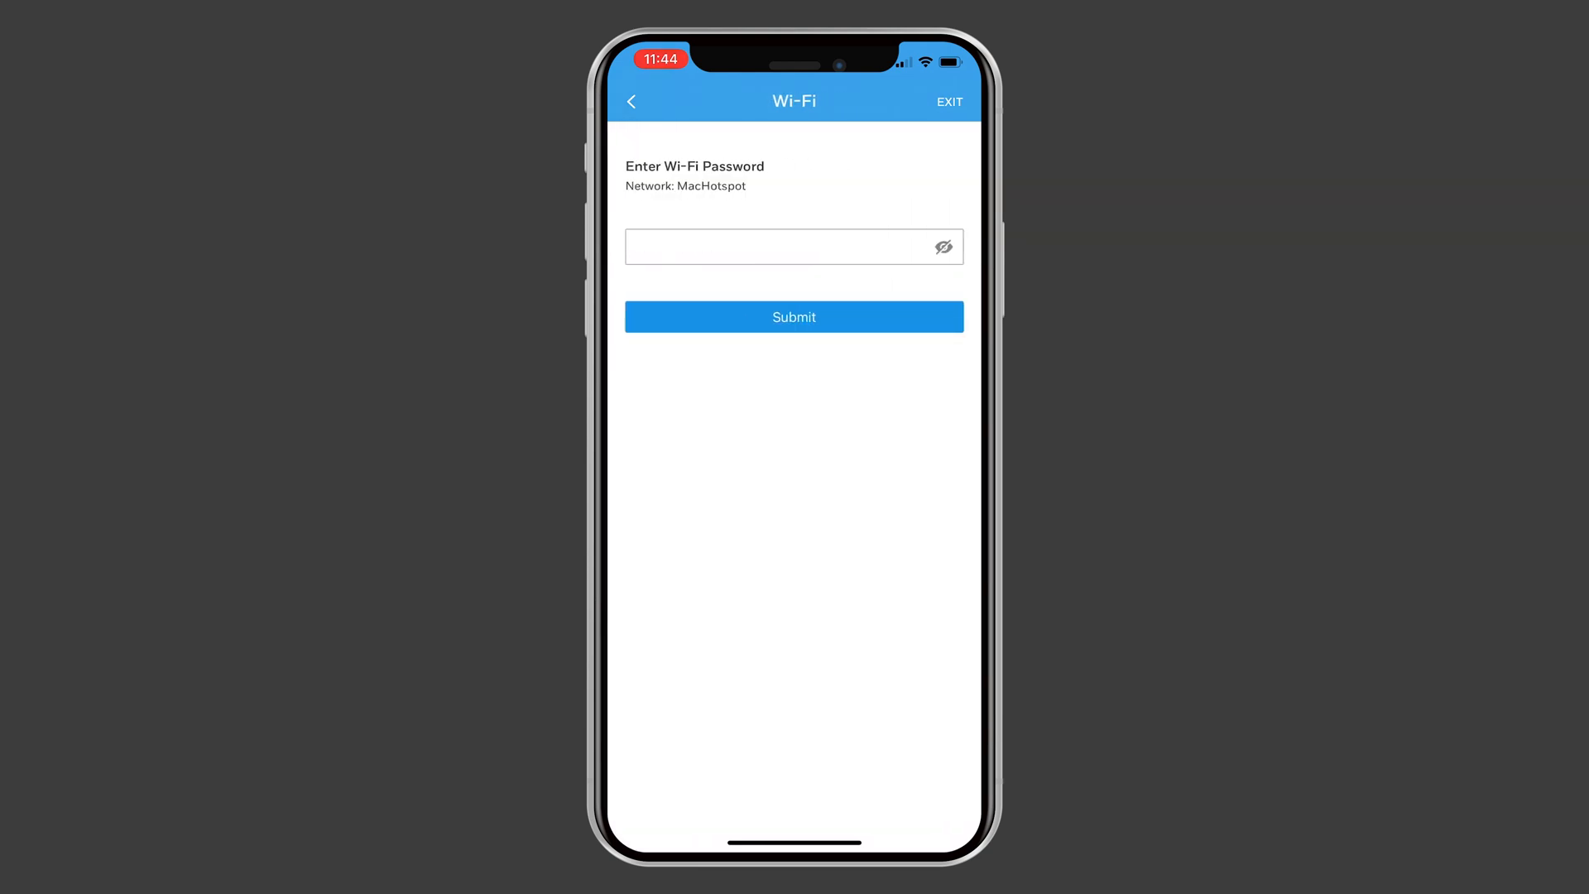
pyautogui.click(793, 316)
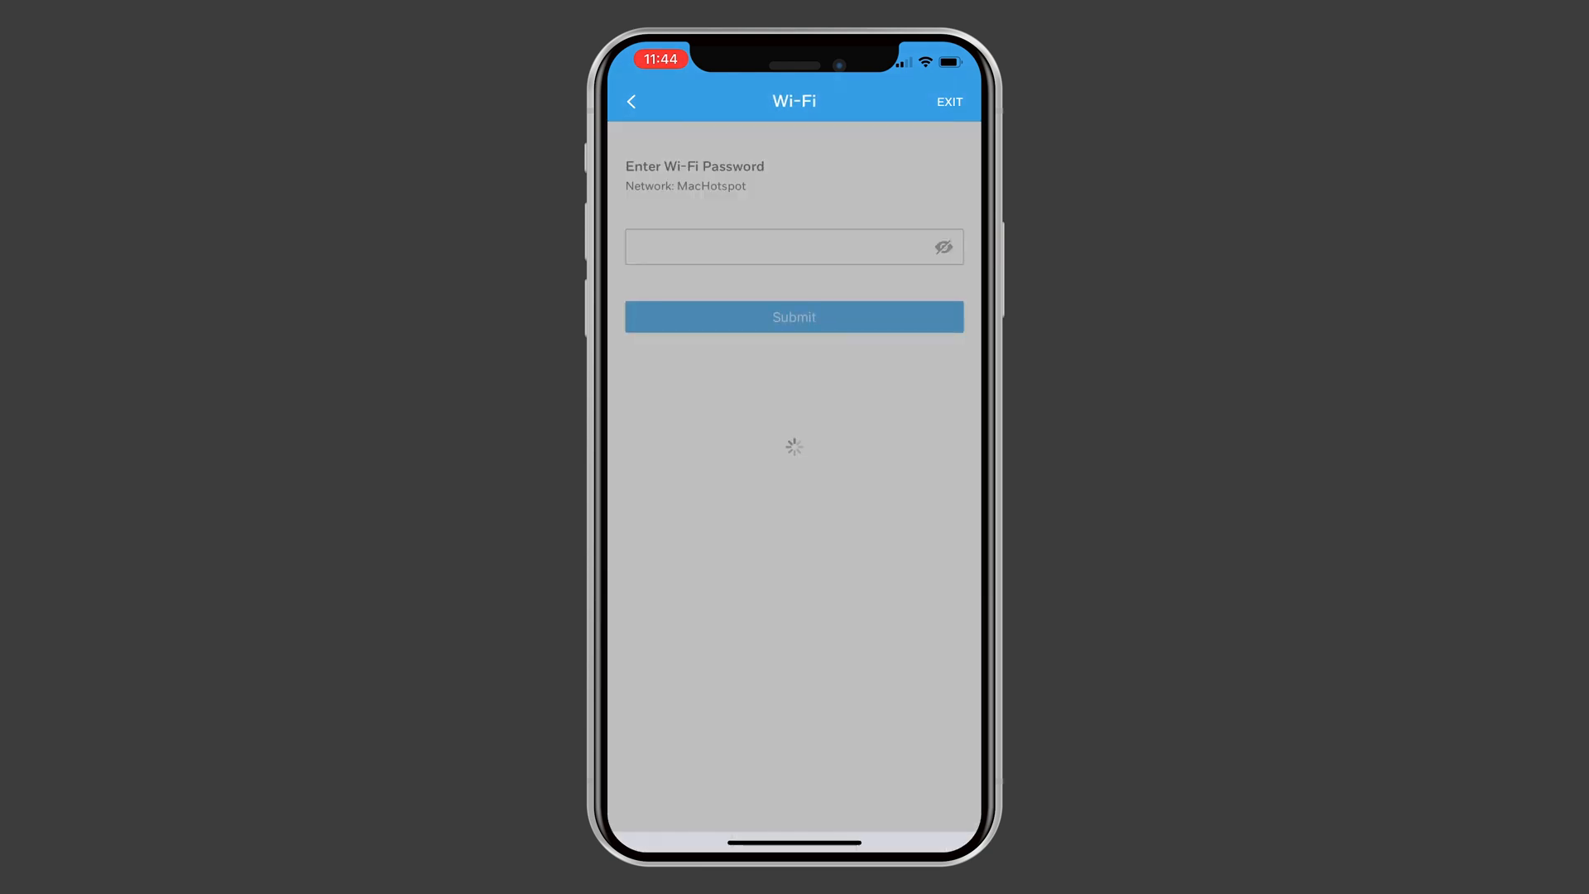
pyautogui.click(793, 316)
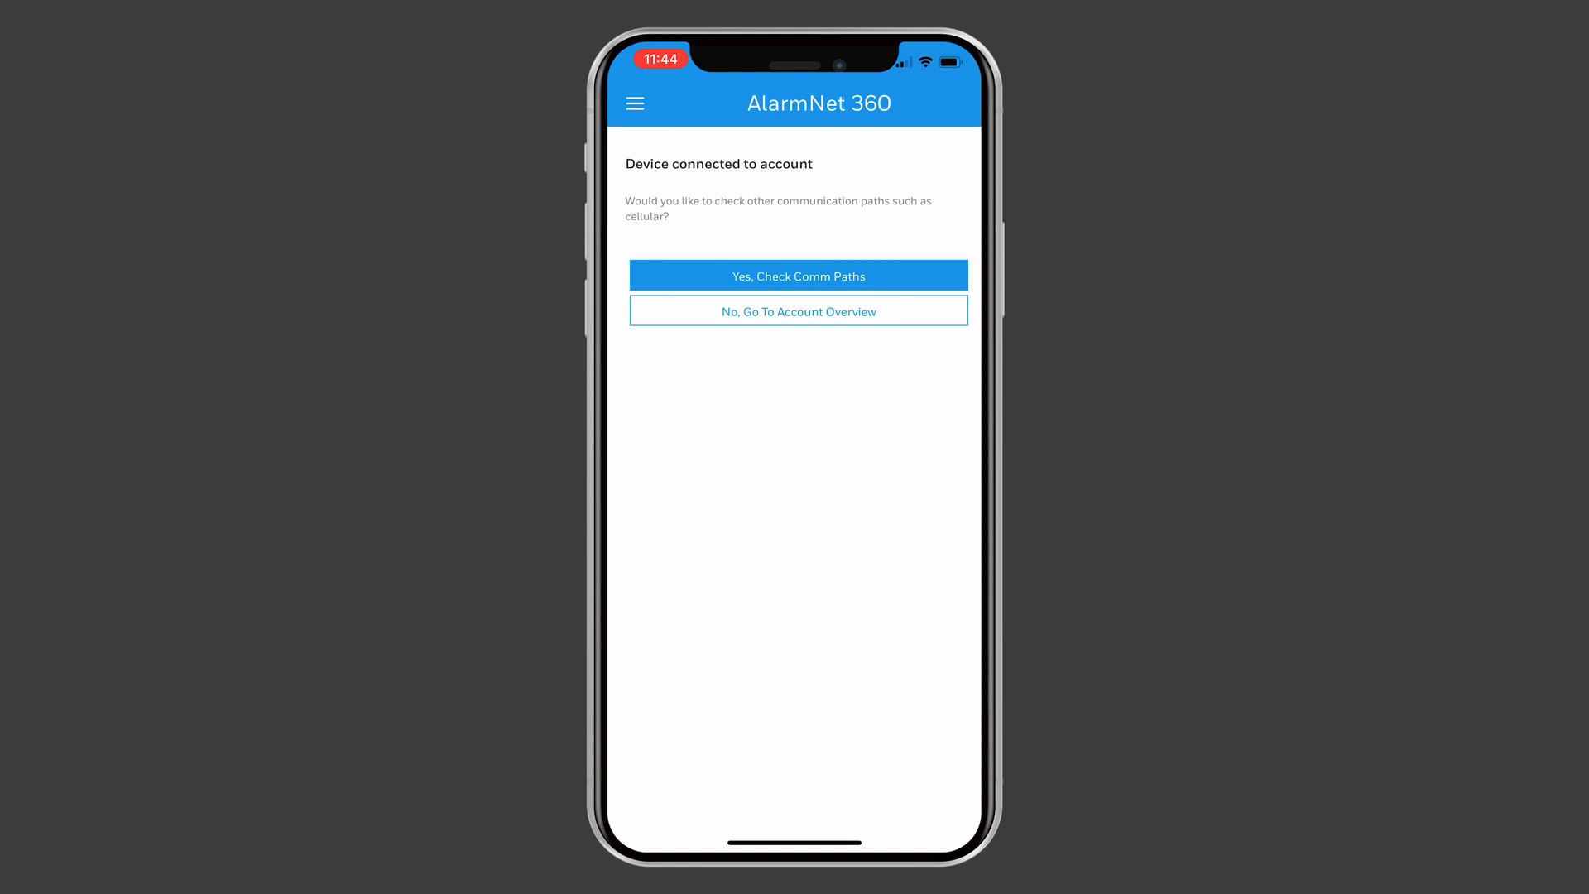
# Step: Check comm paths and go into the B82CA0DDEE28 communicator's Settings
pyautogui.click(798, 311)
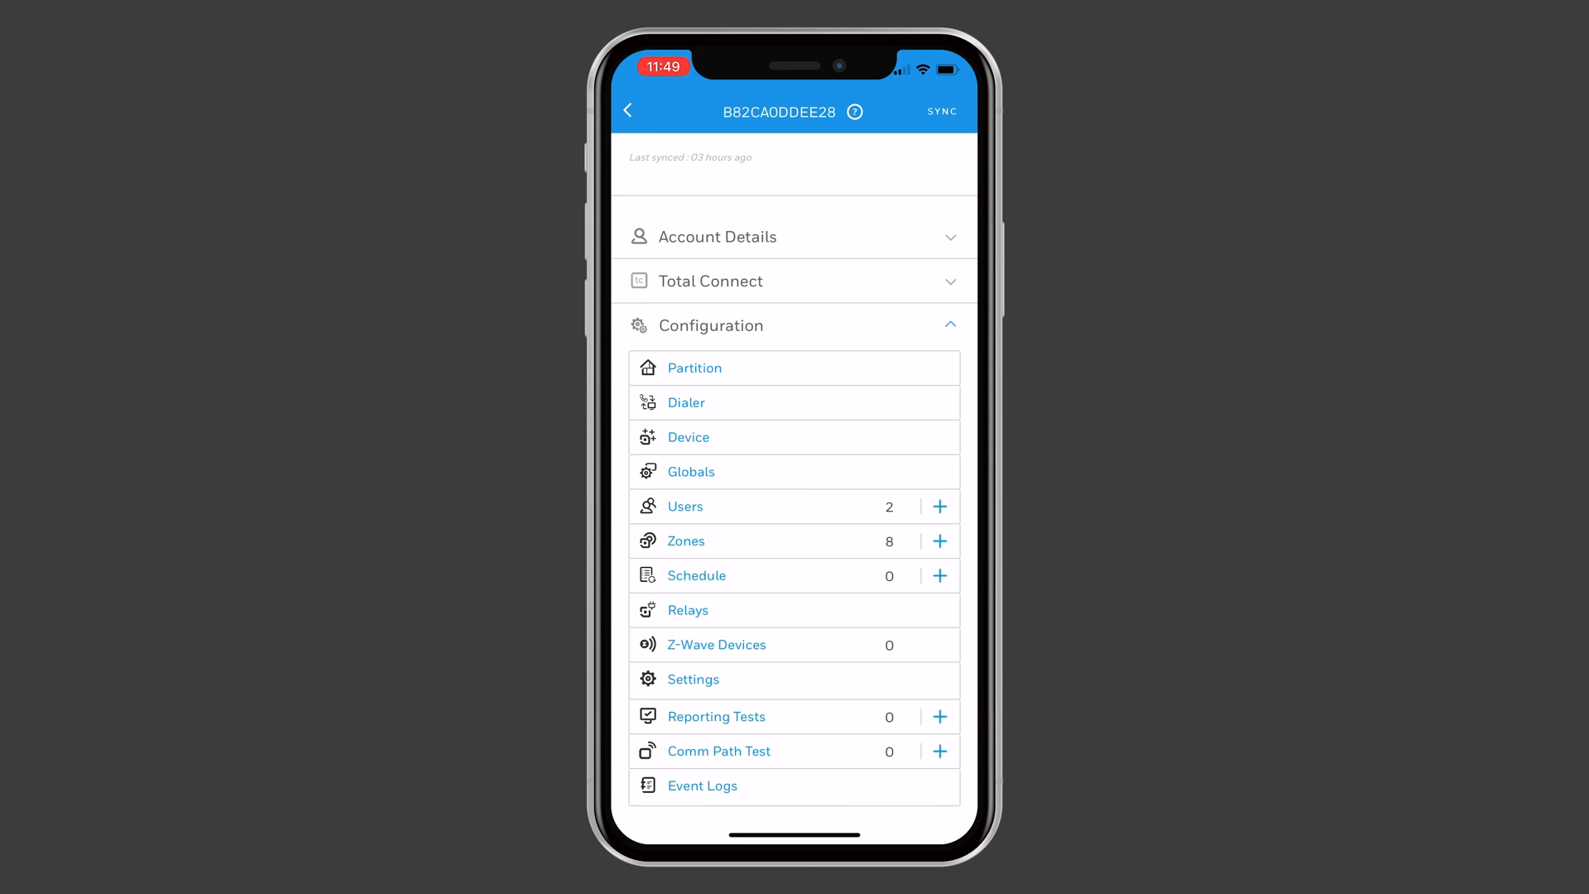
pyautogui.click(691, 679)
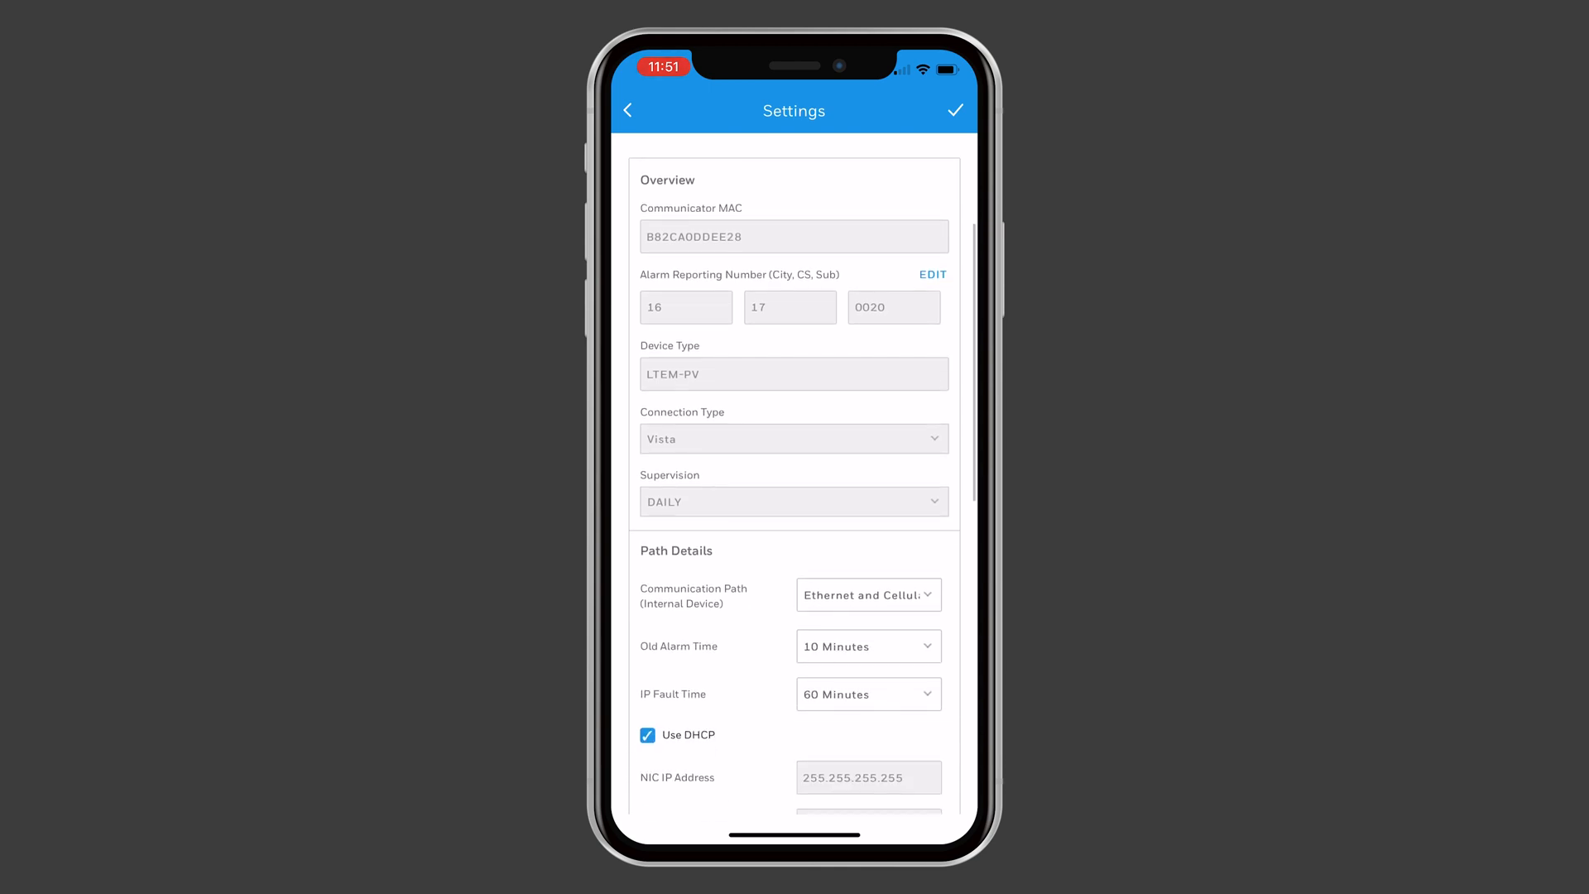
# Step: Choose WiFi and Cellular as the communication path and send the data to the communicator
pyautogui.click(868, 595)
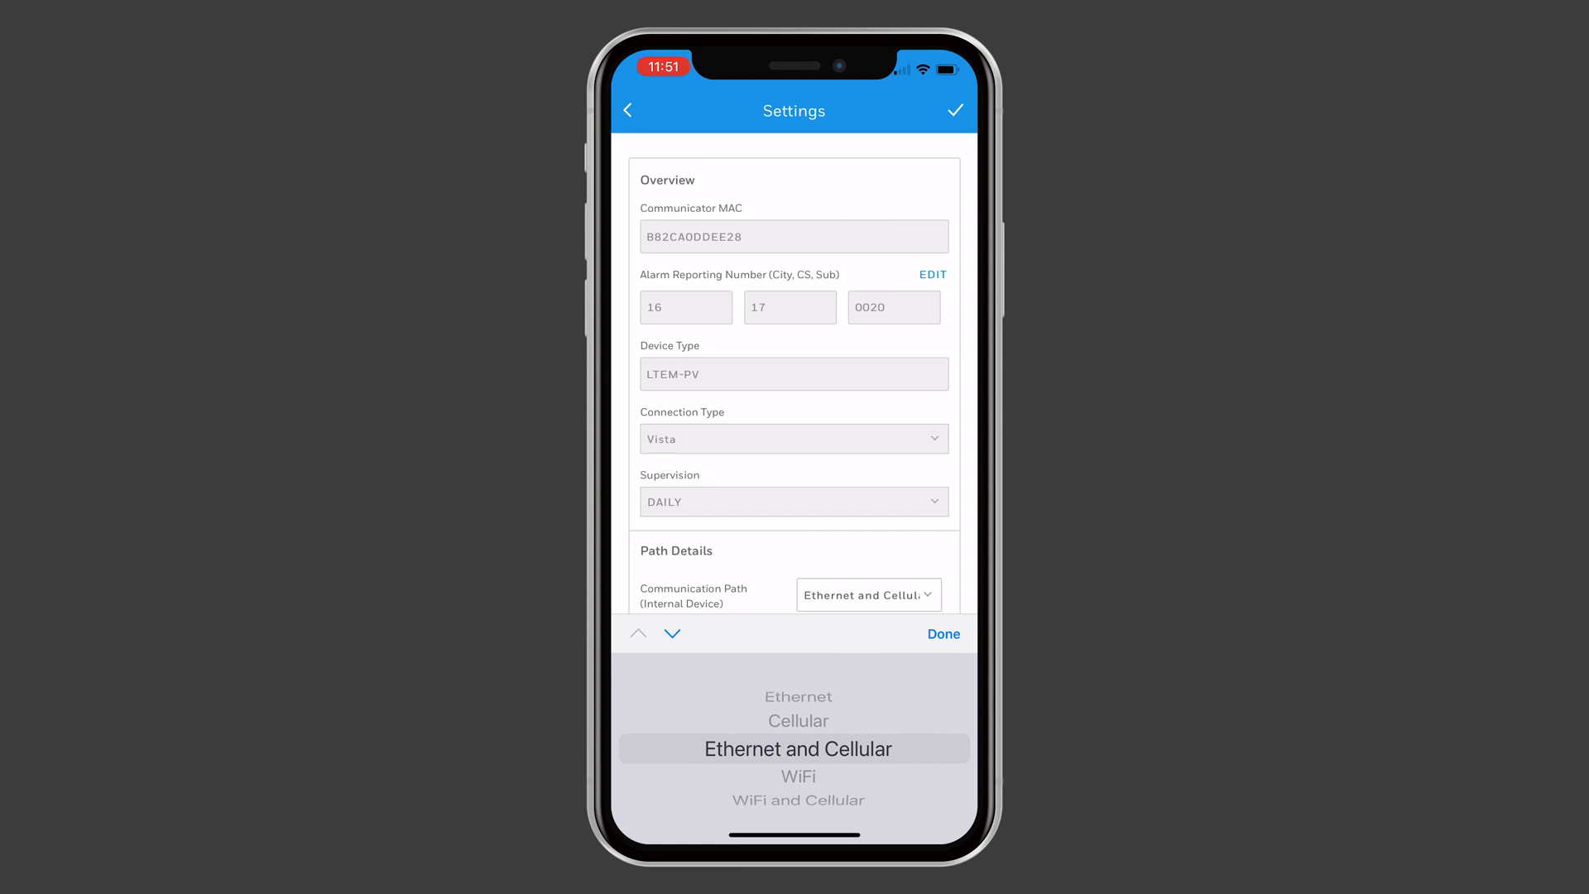
pyautogui.scroll(-3)
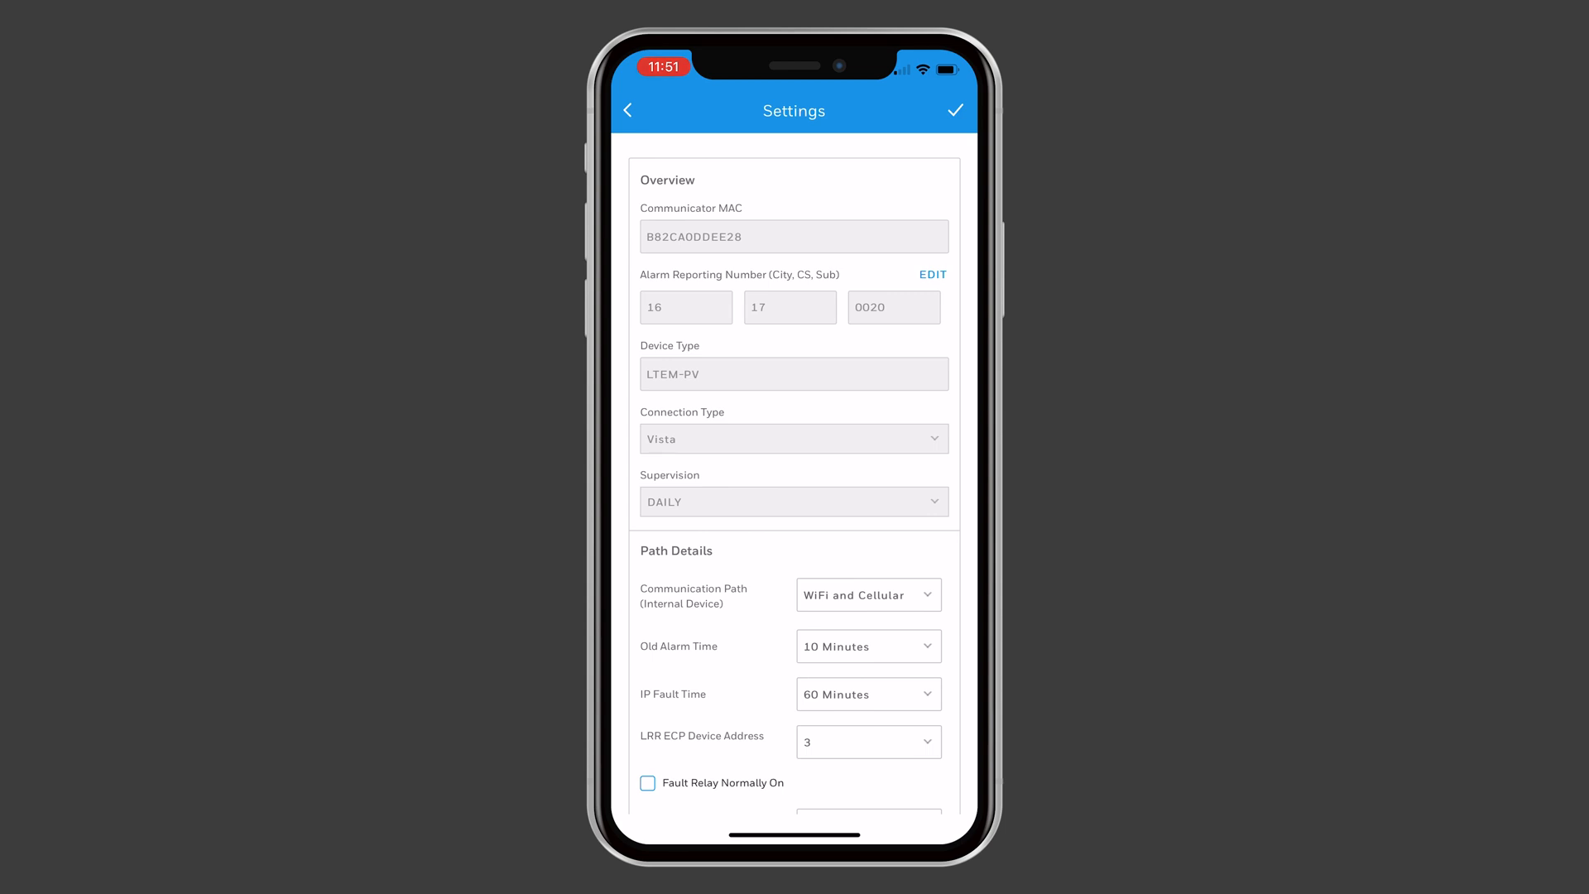
pyautogui.click(954, 111)
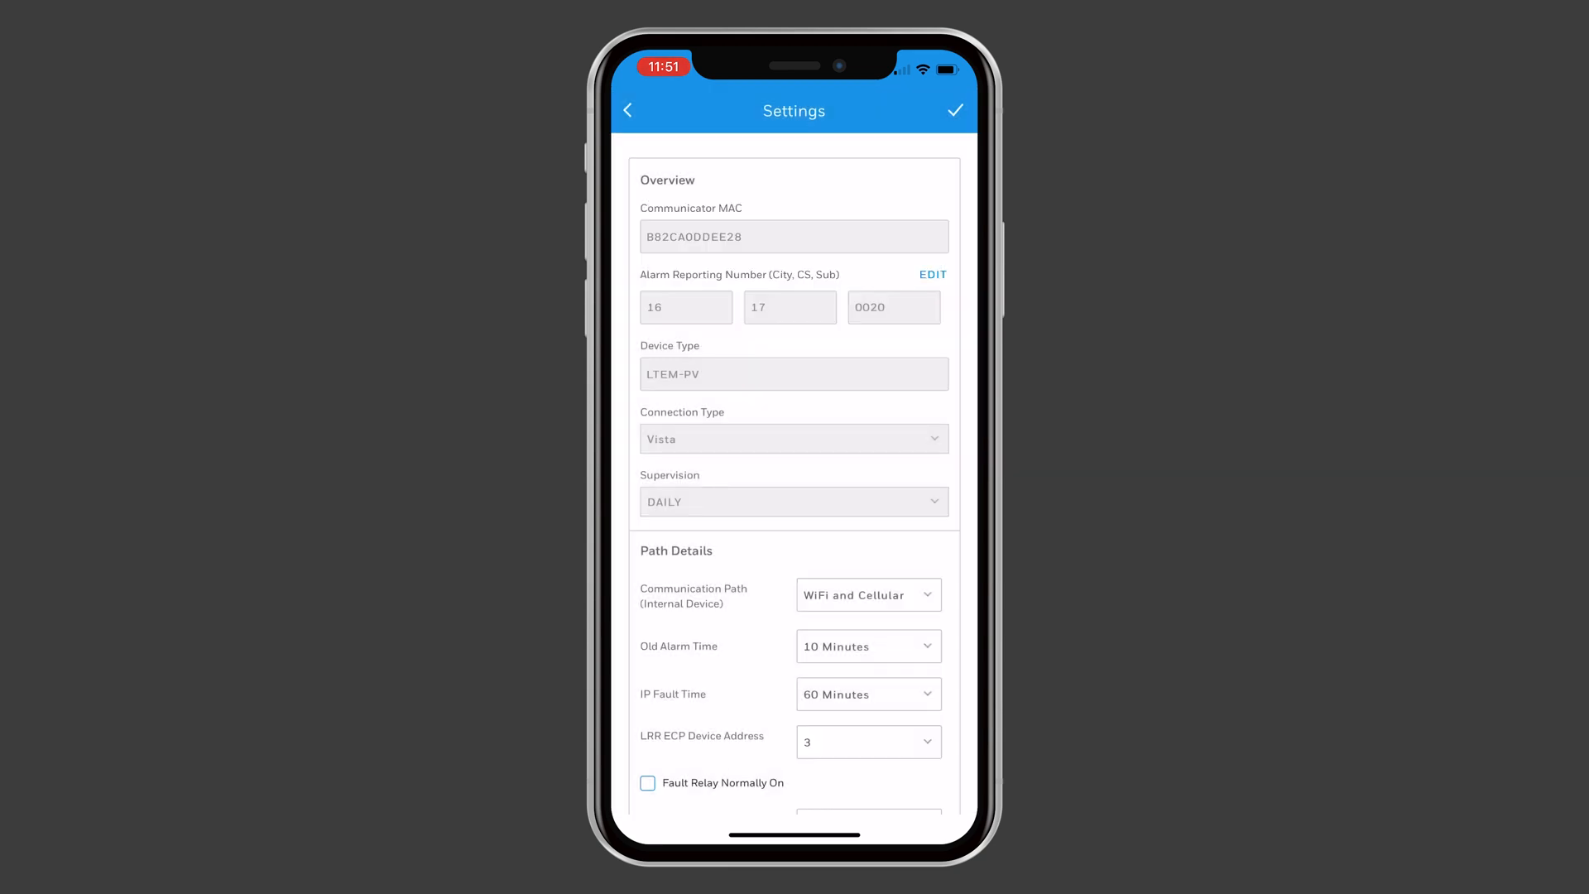
pyautogui.scroll(-3)
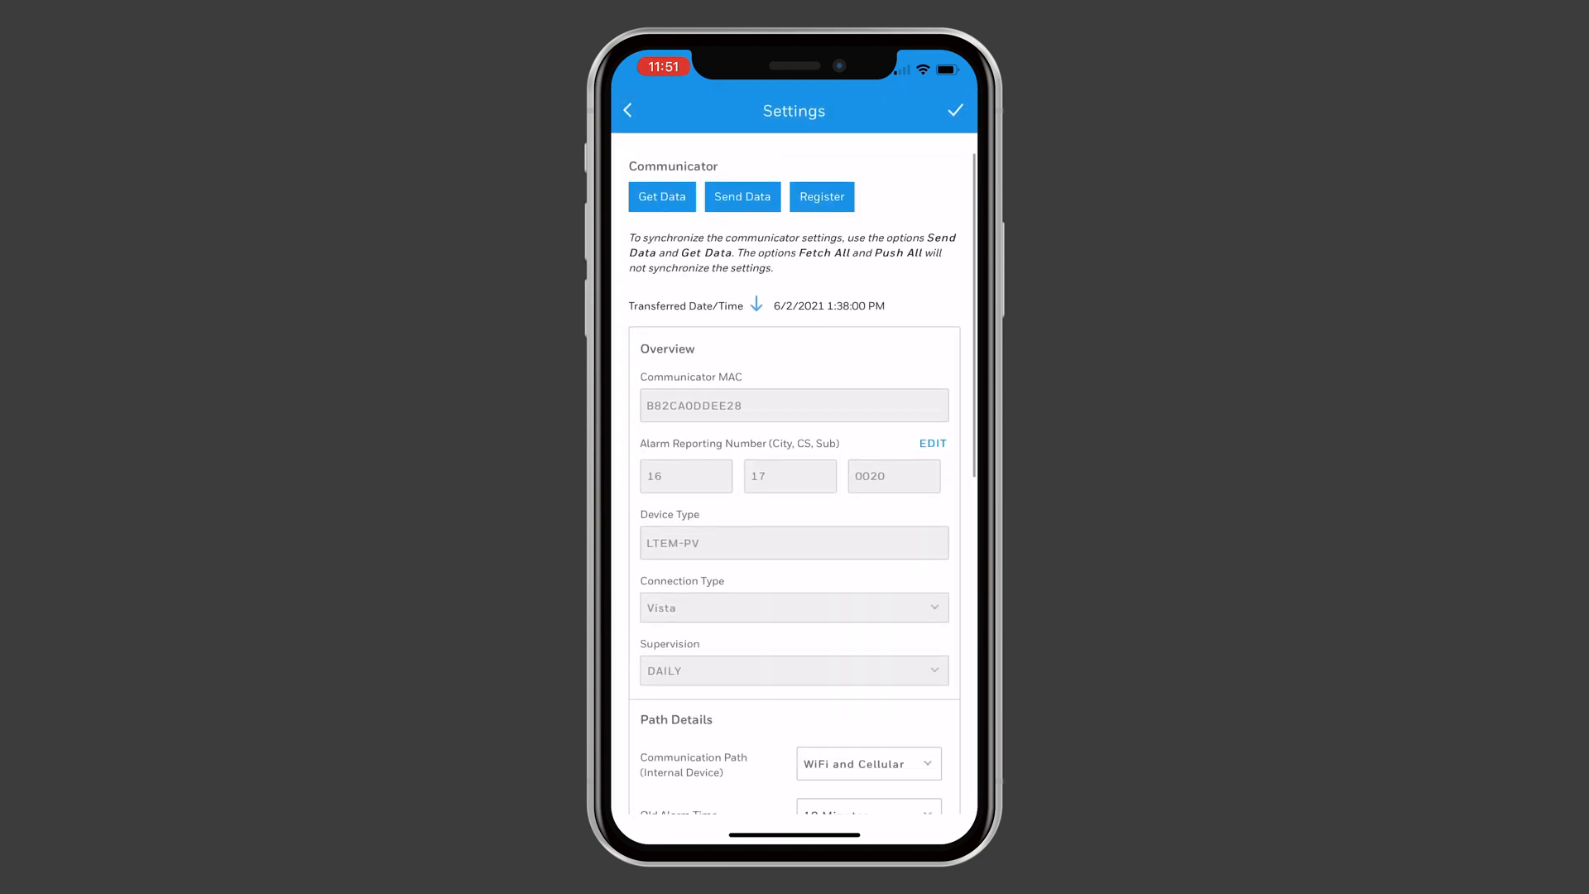
pyautogui.click(742, 197)
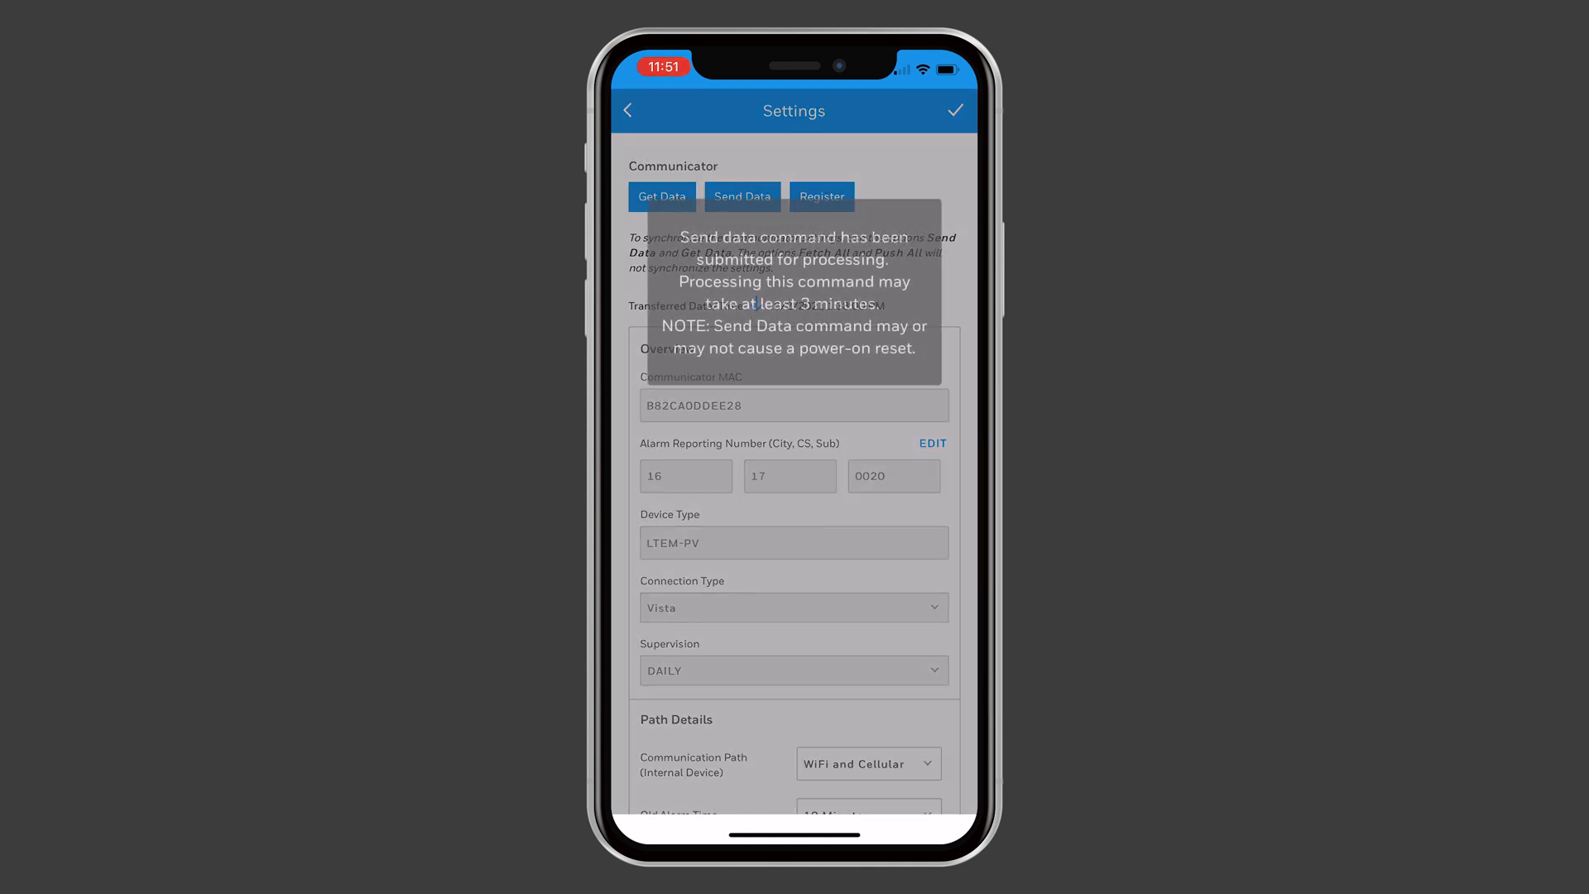